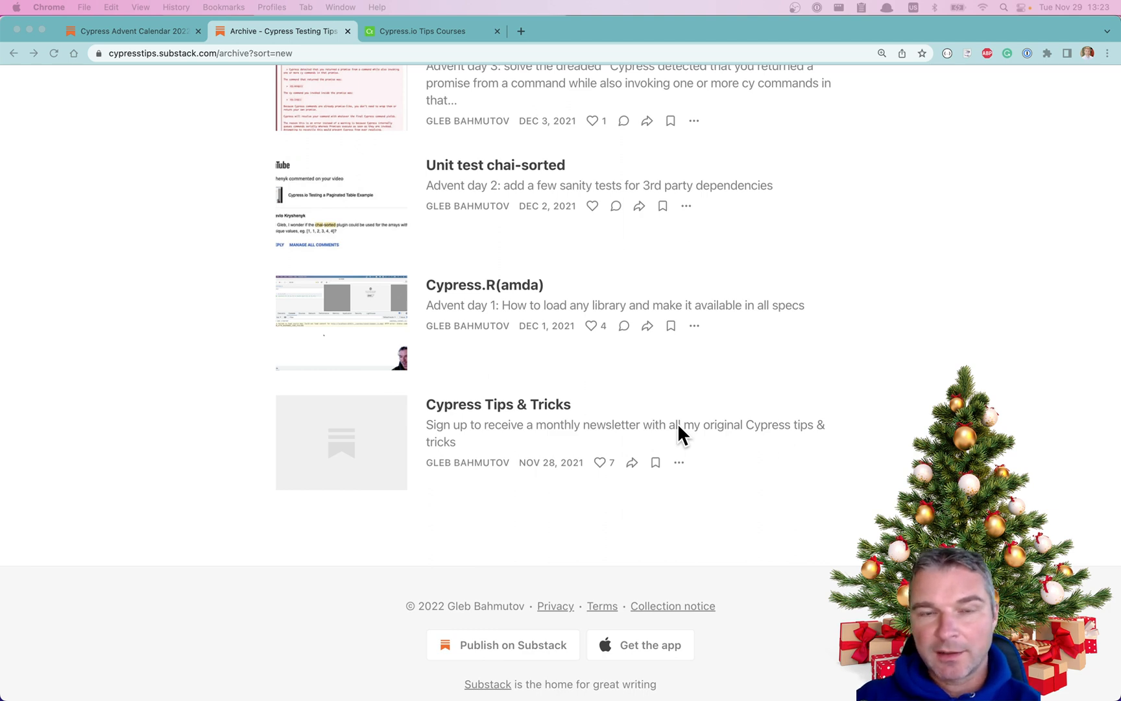
mouse_move(692, 383)
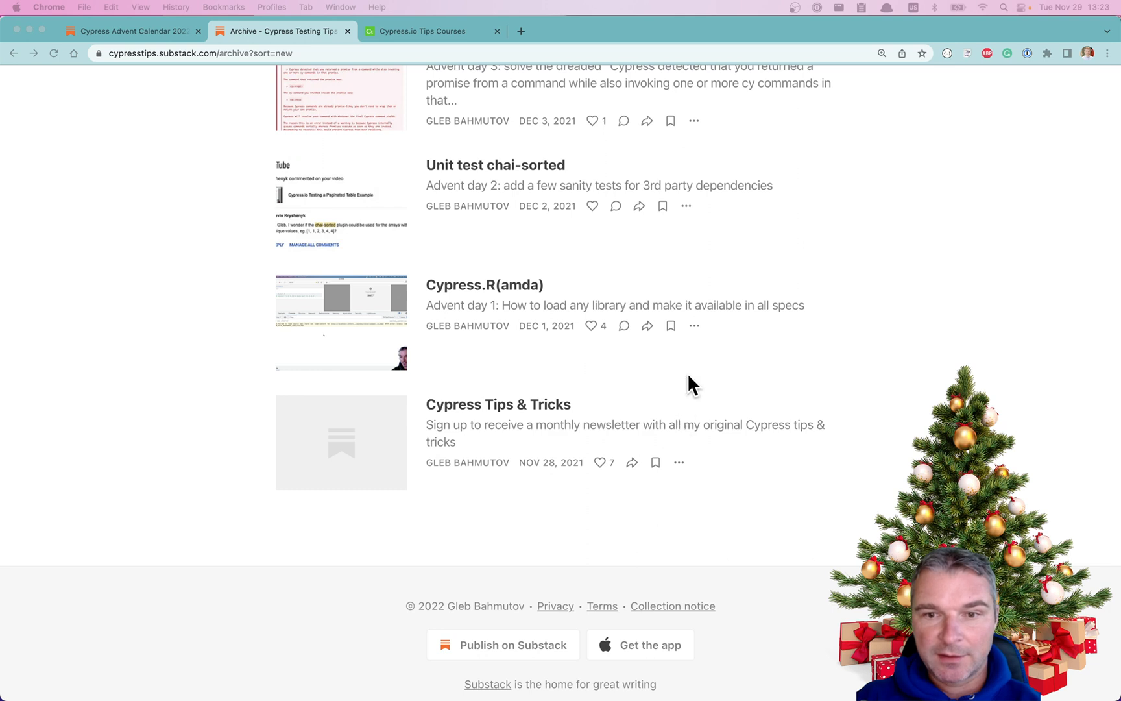
Scroll back up through the Cypress Advent Calendar 2022 announcement post toward its top
scroll(up, 3)
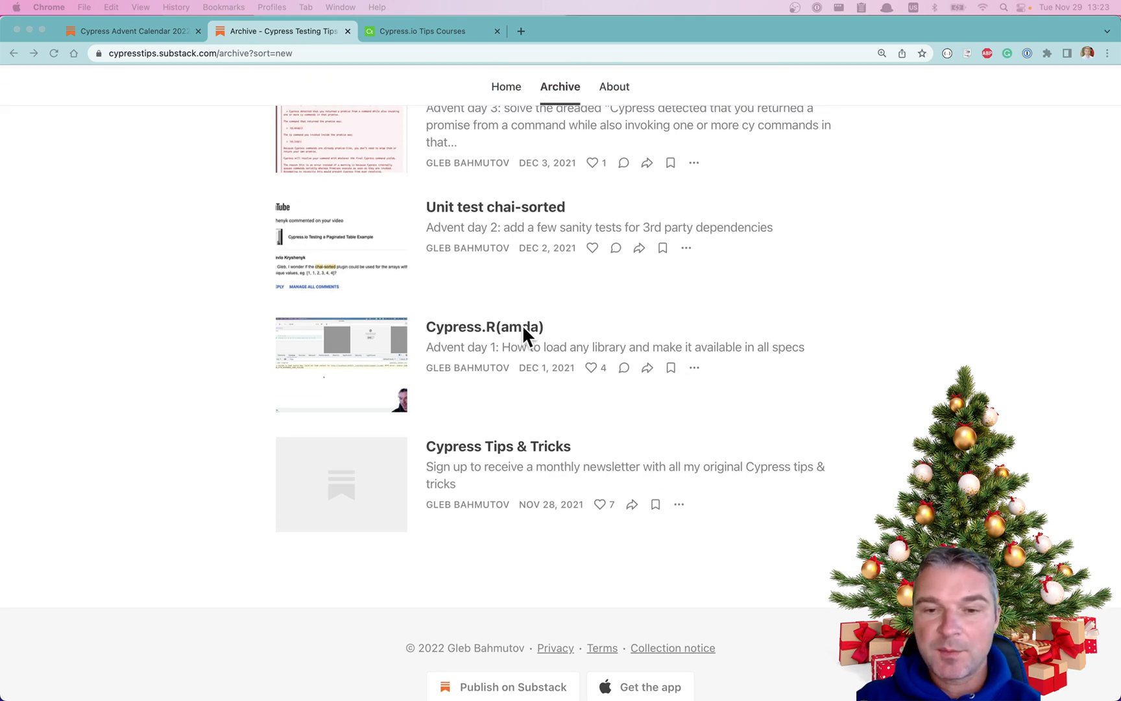
mouse_move(485, 336)
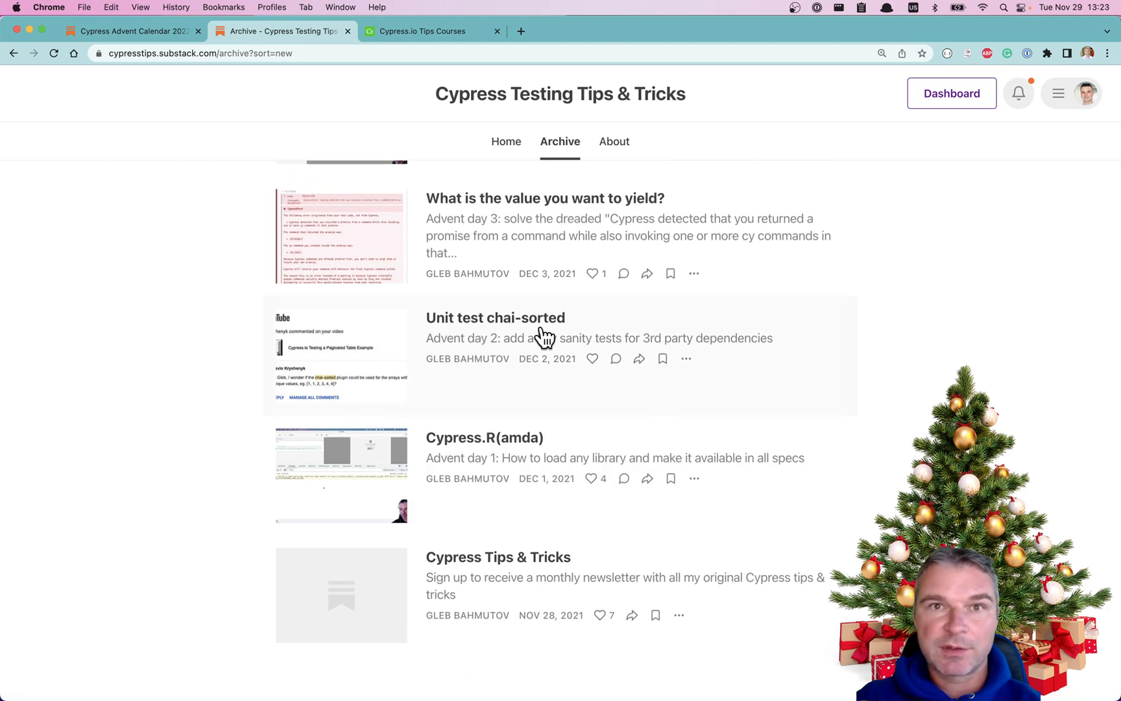
scroll(up, 3)
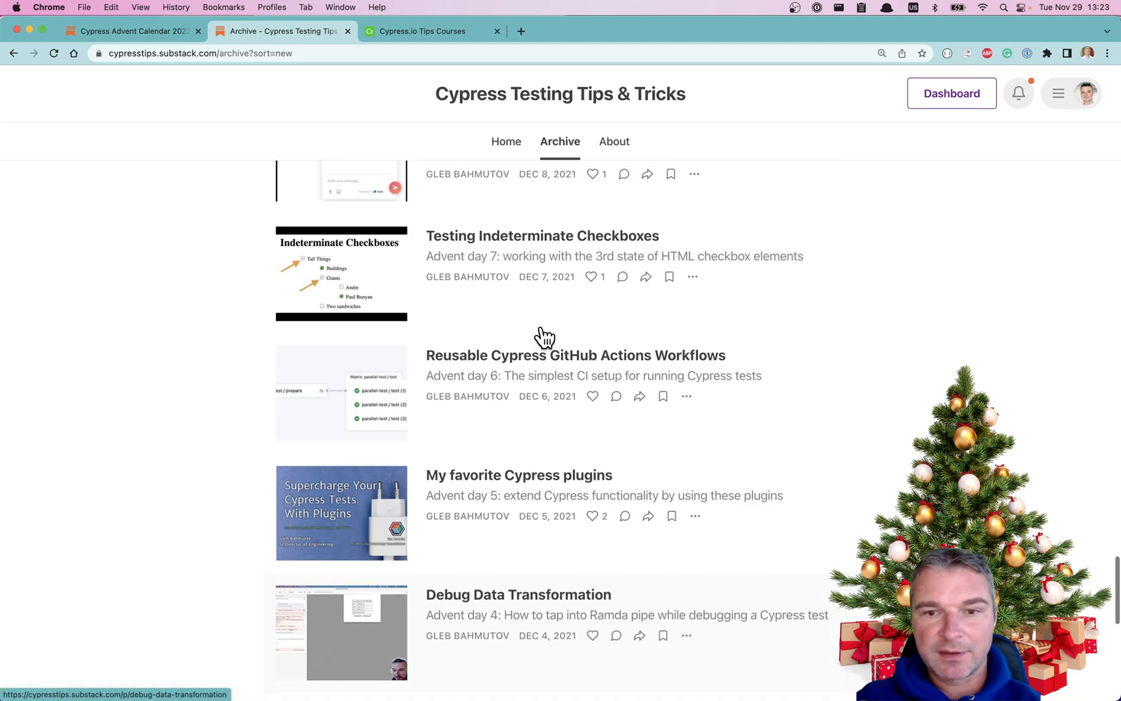
scroll(up, 3)
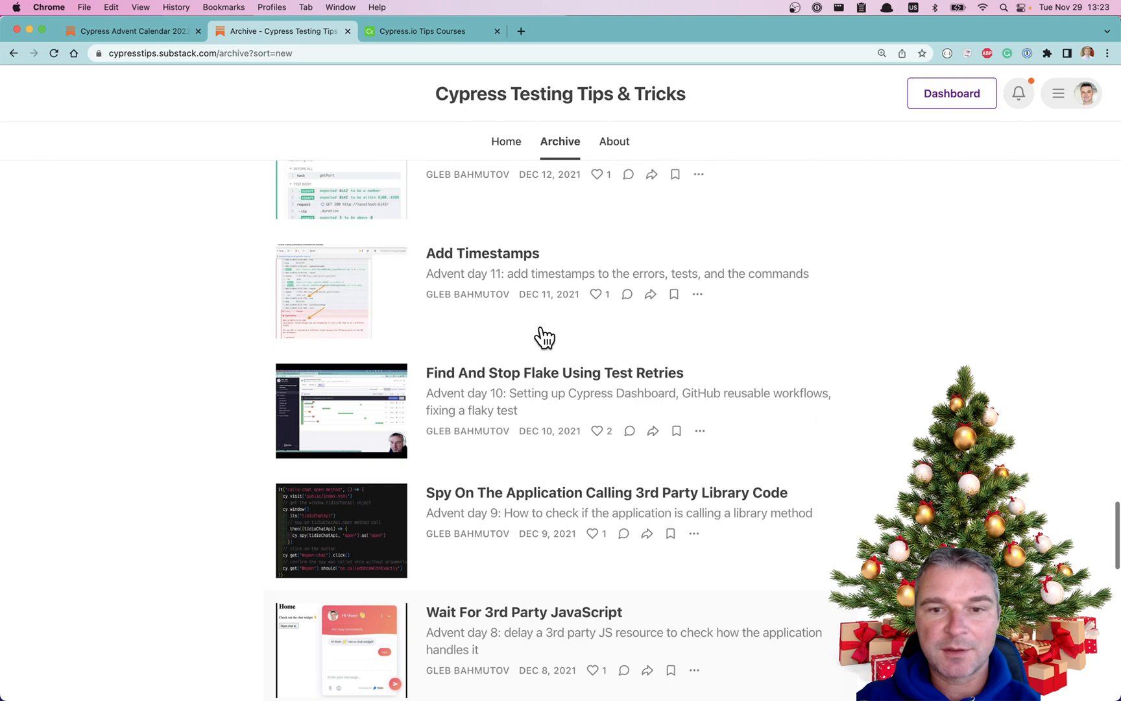
scroll(up, 3)
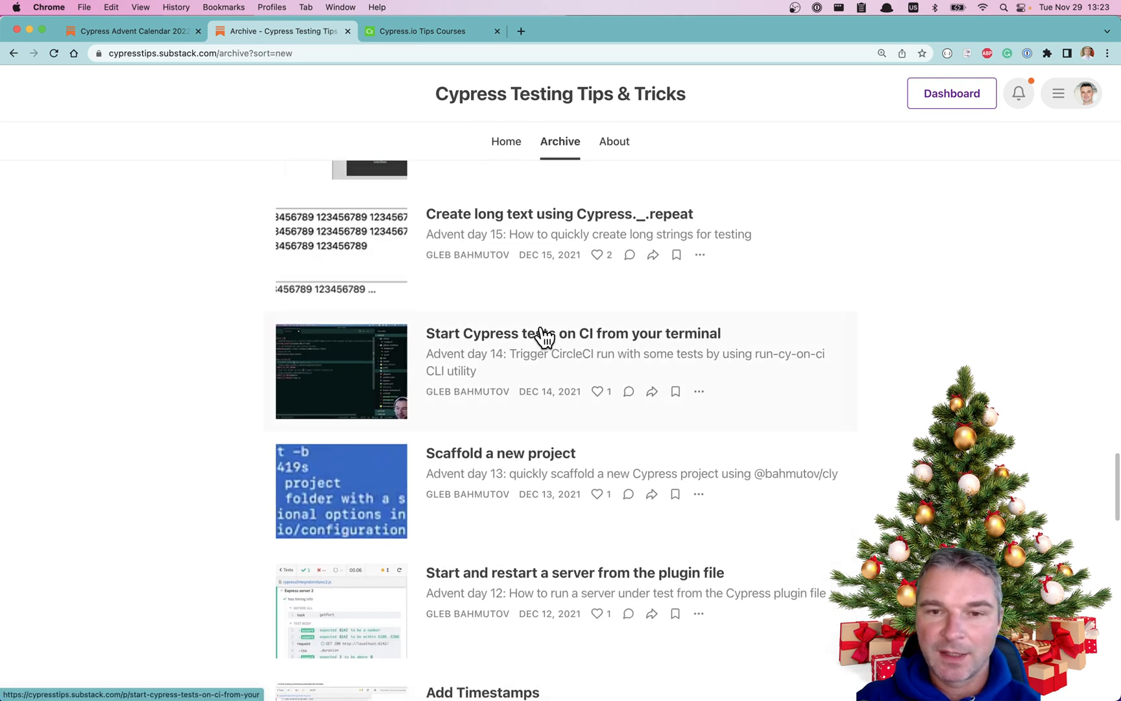
scroll(up, 3)
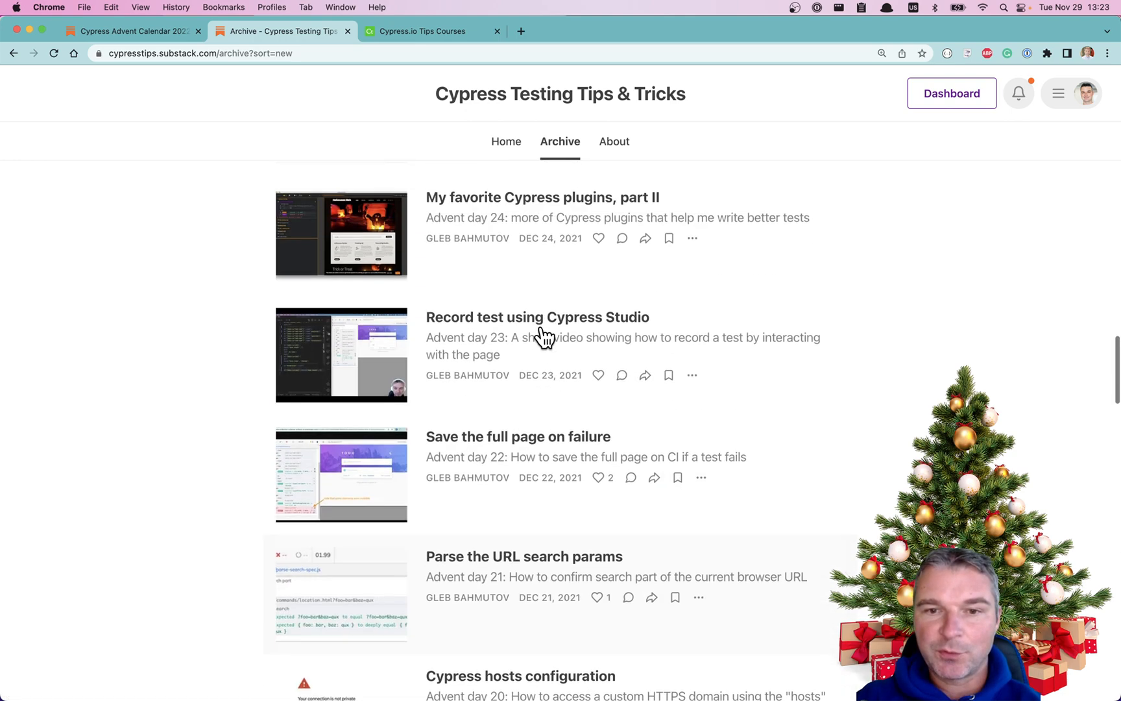
scroll(up, 3)
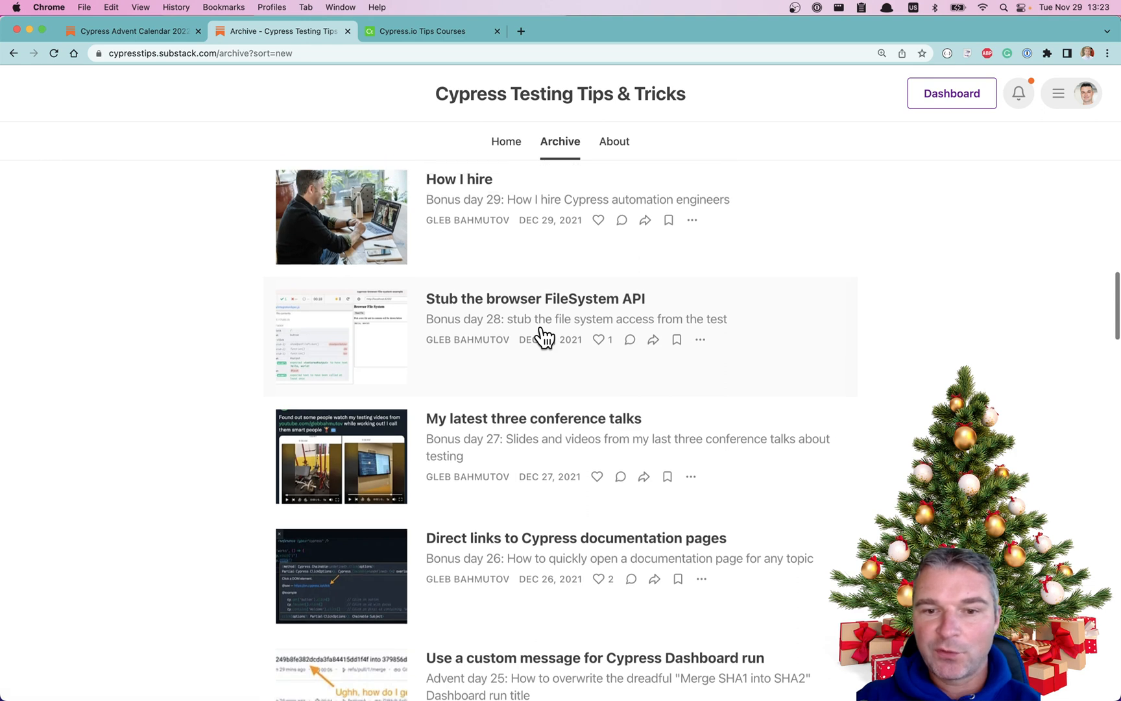
scroll(down, 3)
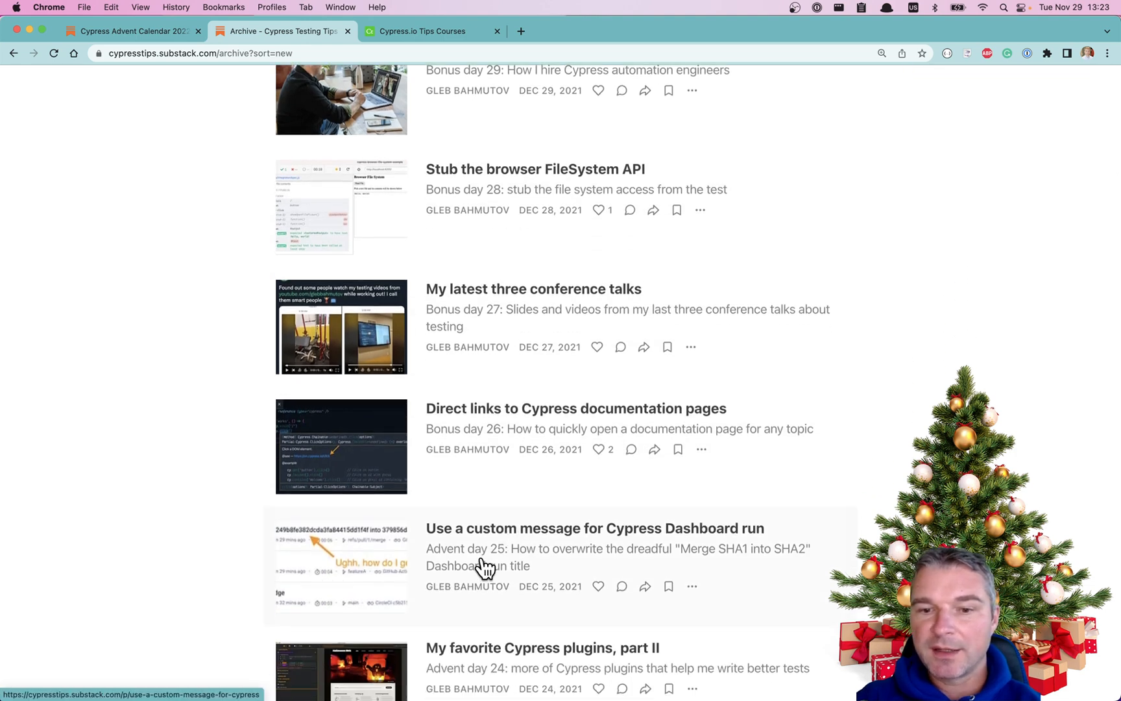
scroll(up, 3)
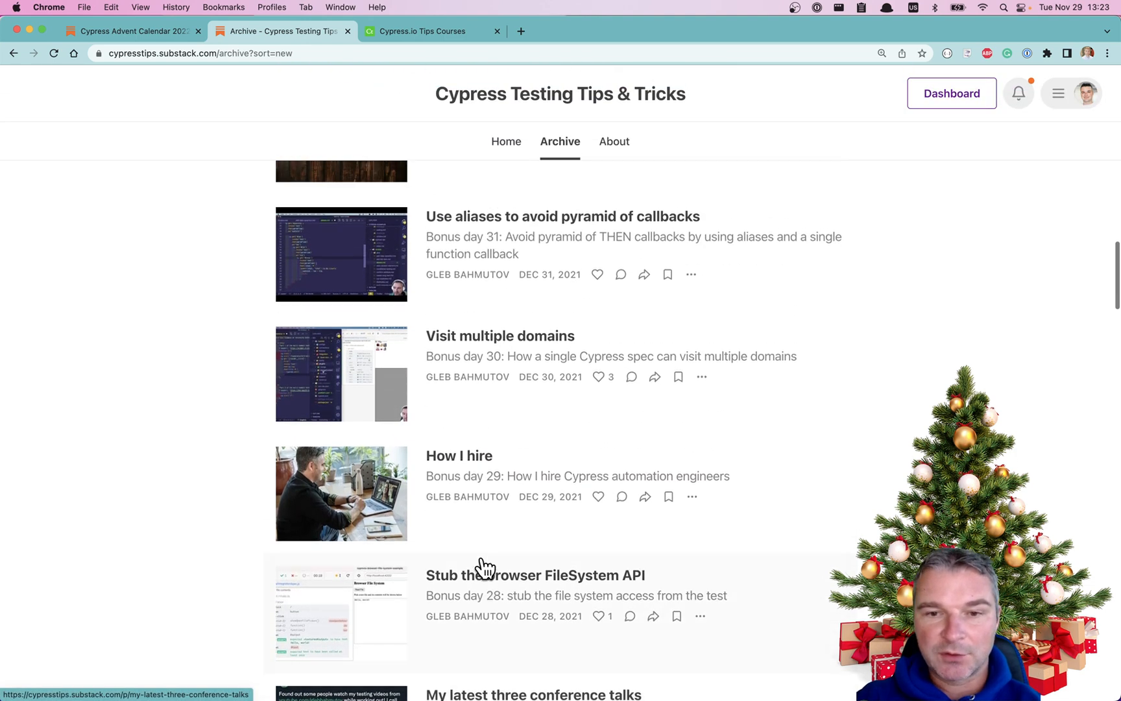
mouse_move(522, 440)
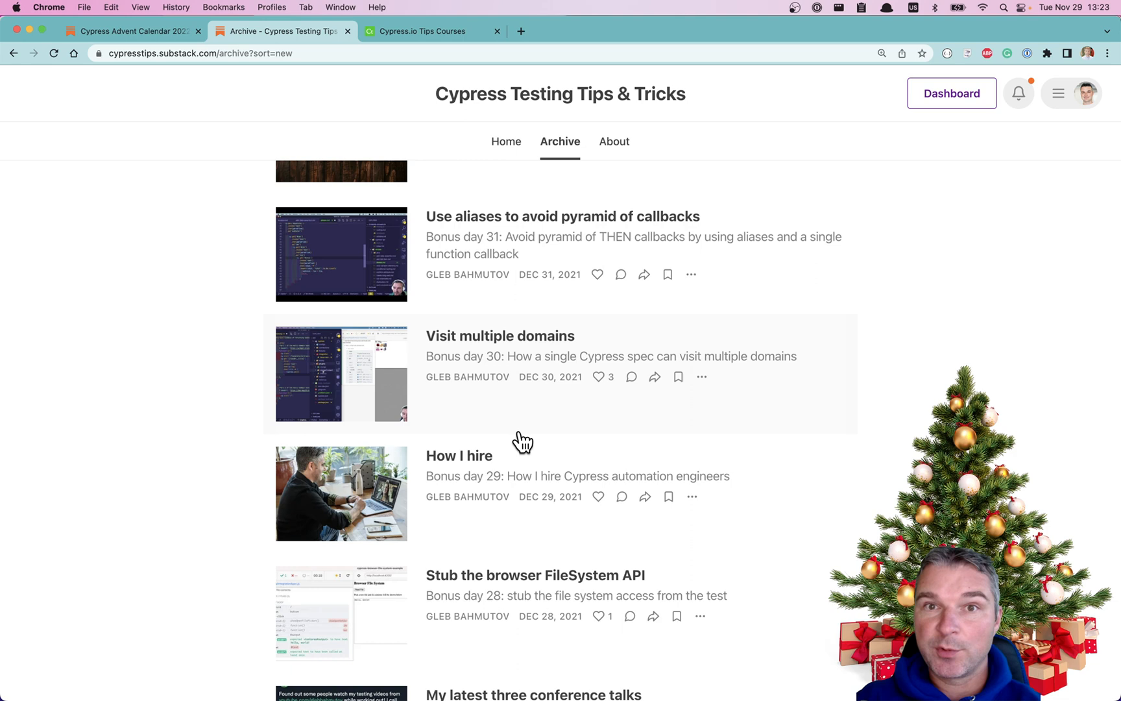
Switch to the cypress.tips Courses page and scroll through the Fundamentals, Plugins and Network Testing course cards
click(423, 31)
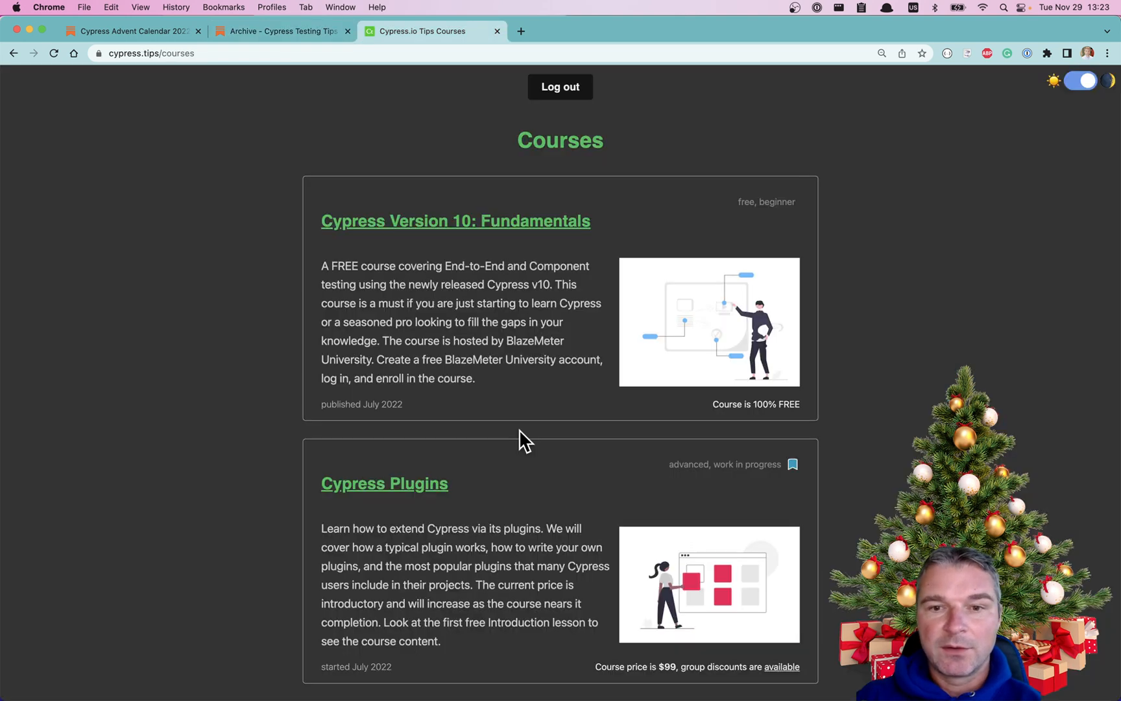
scroll(down, 3)
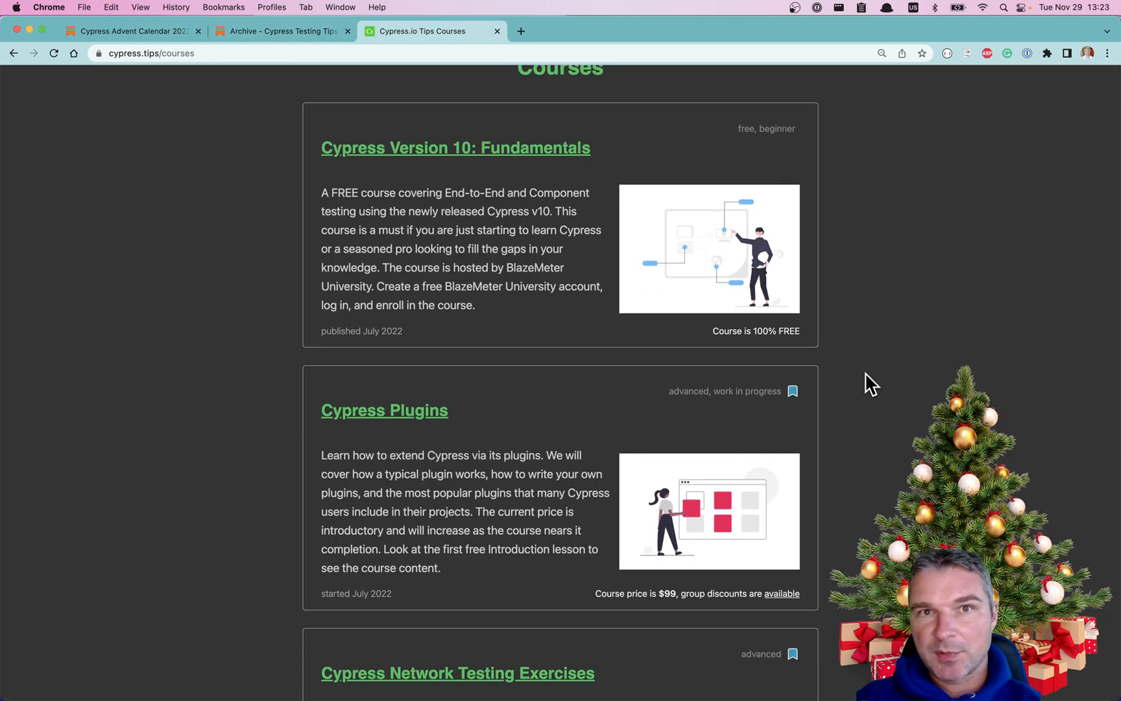
mouse_move(526, 166)
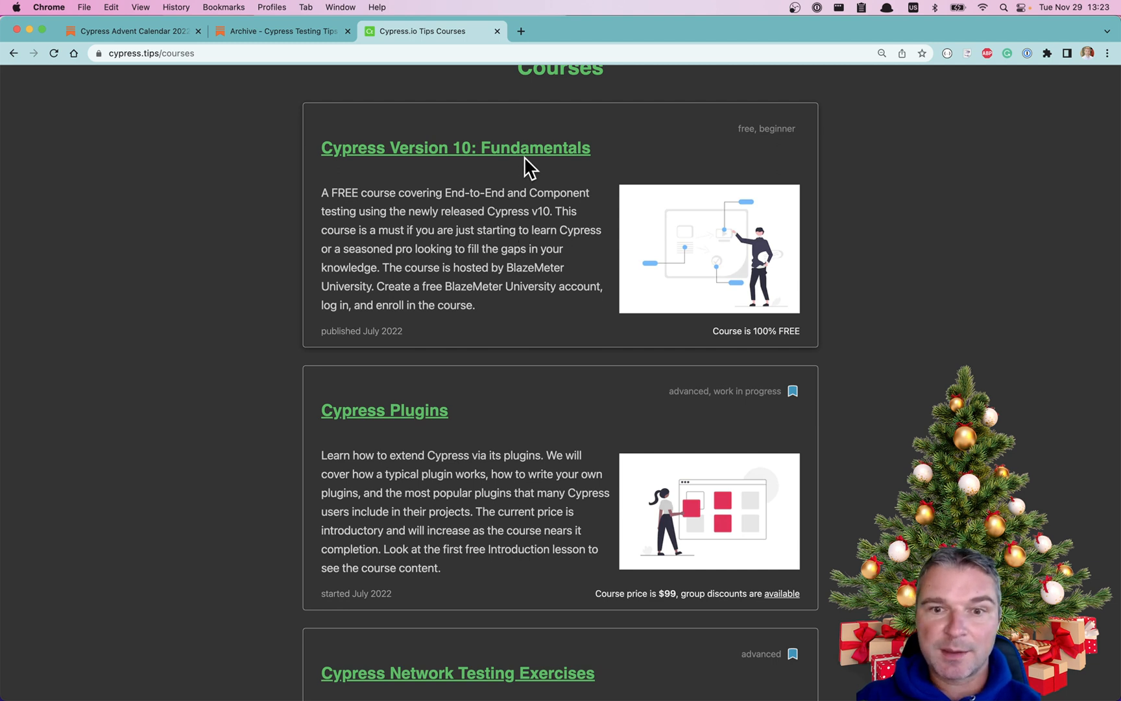
mouse_move(541, 234)
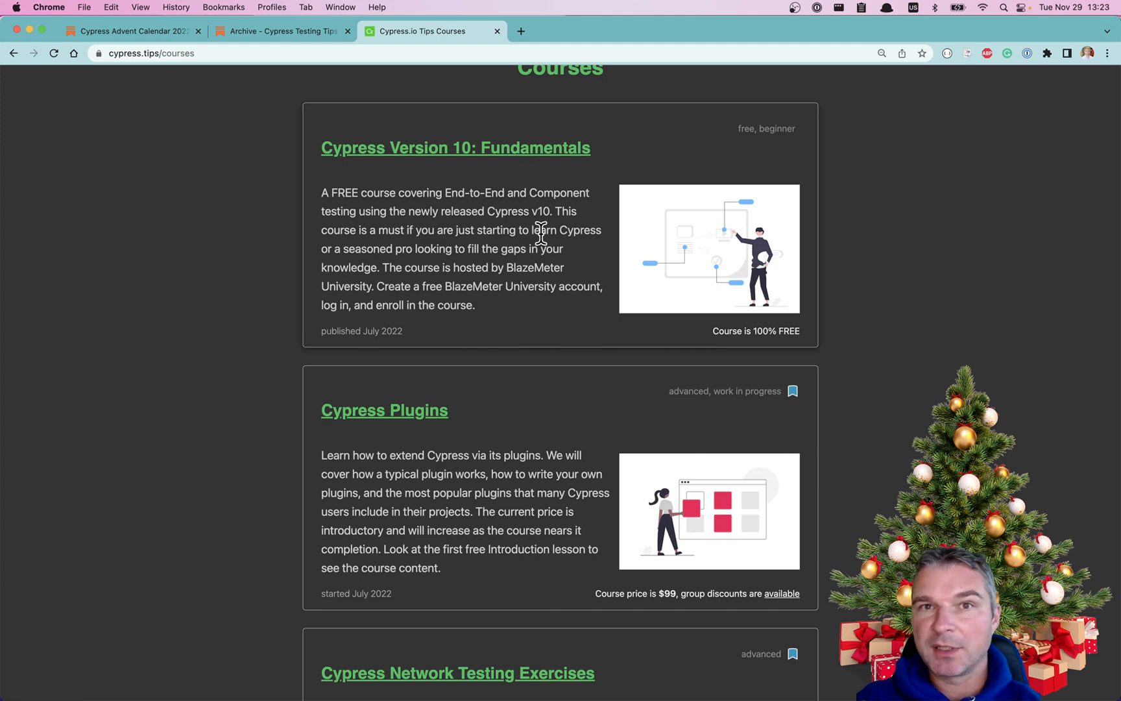
scroll(down, 3)
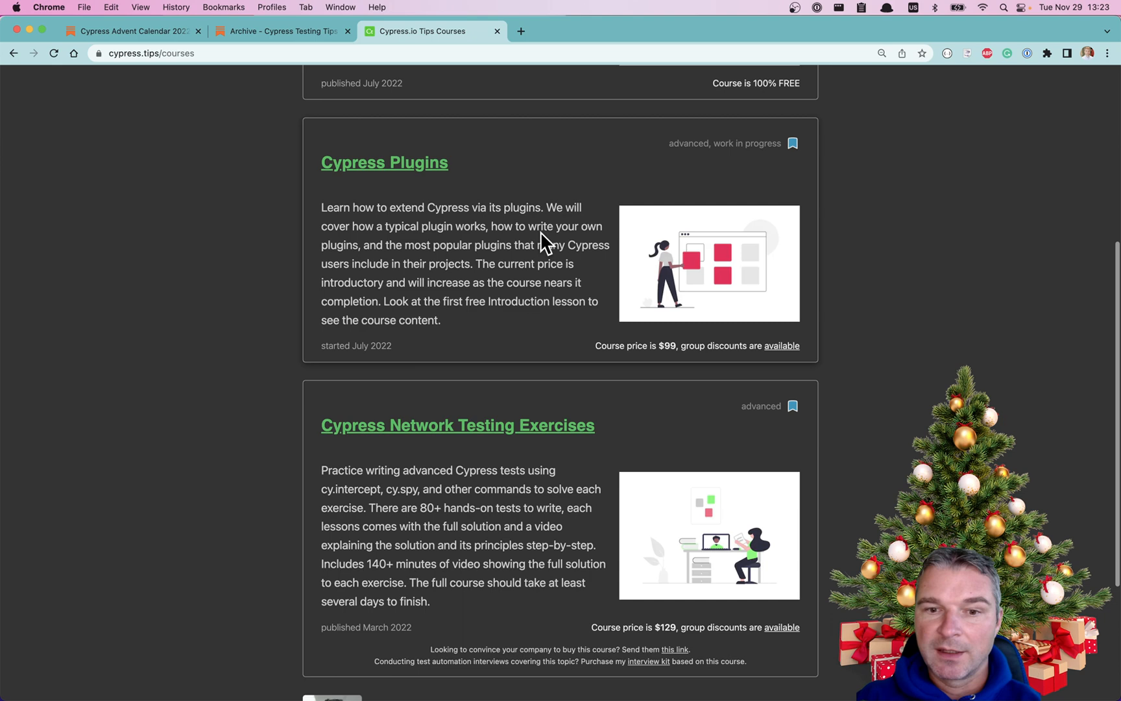
Open the Cypress Network Testing Exercises course and browse its Spec 01, Spec 02 and Spec 03 lessons
click(457, 424)
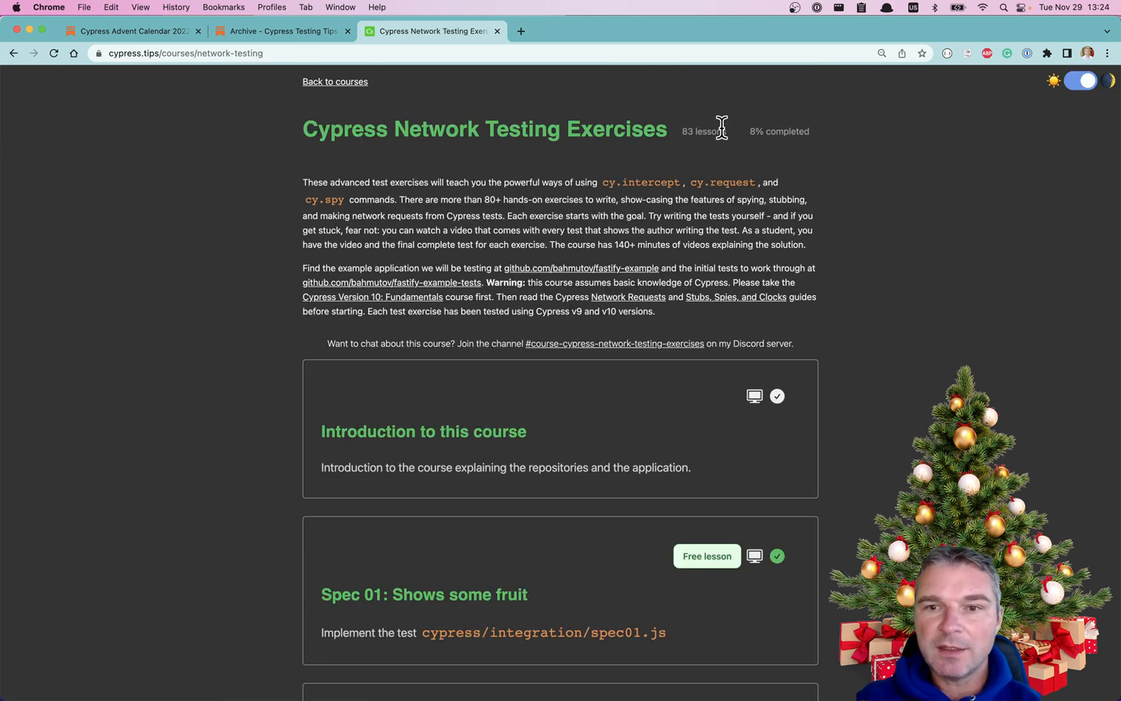
mouse_move(881, 398)
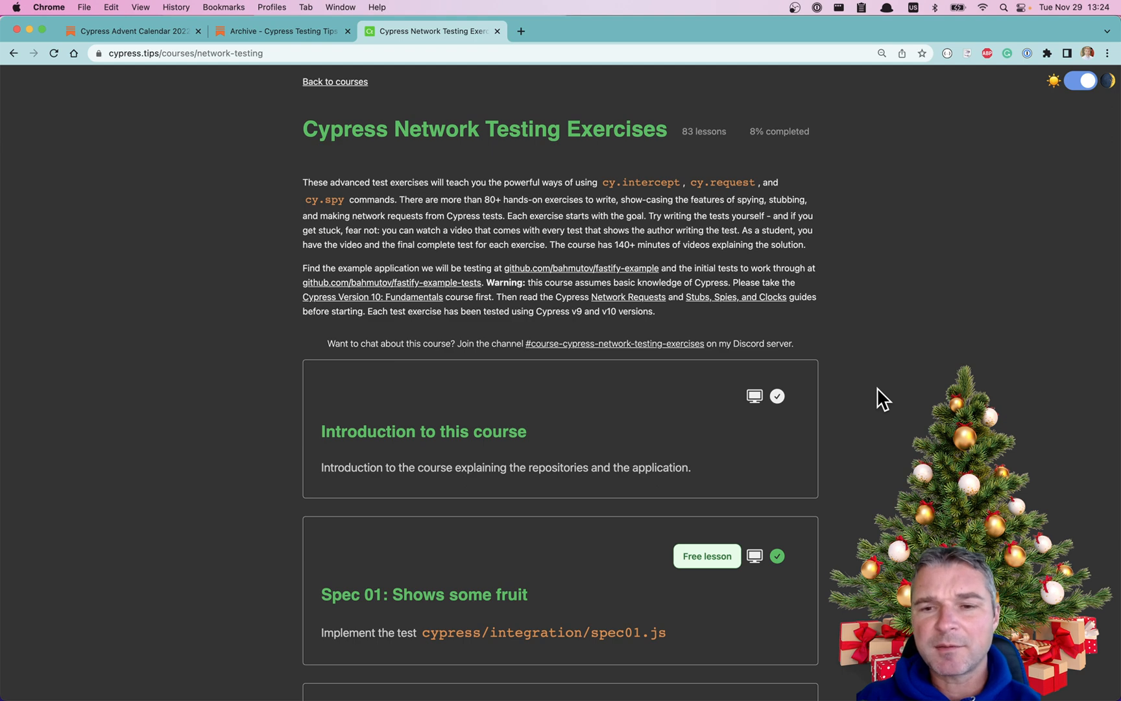
scroll(down, 3)
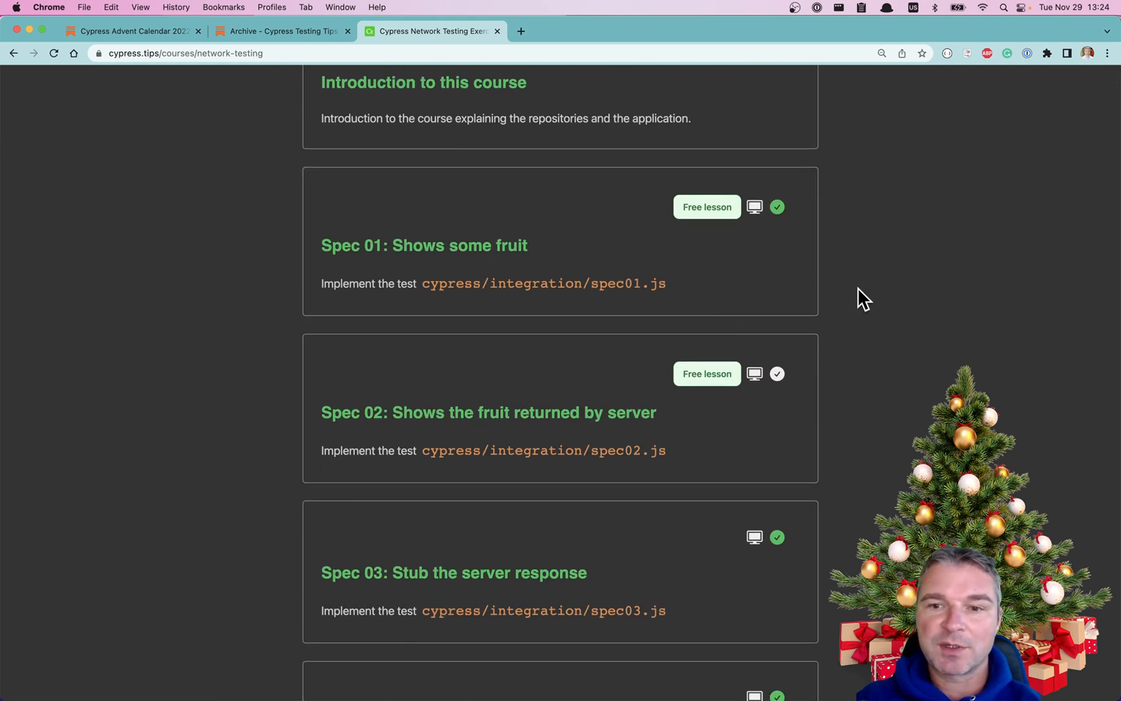
scroll(down, 3)
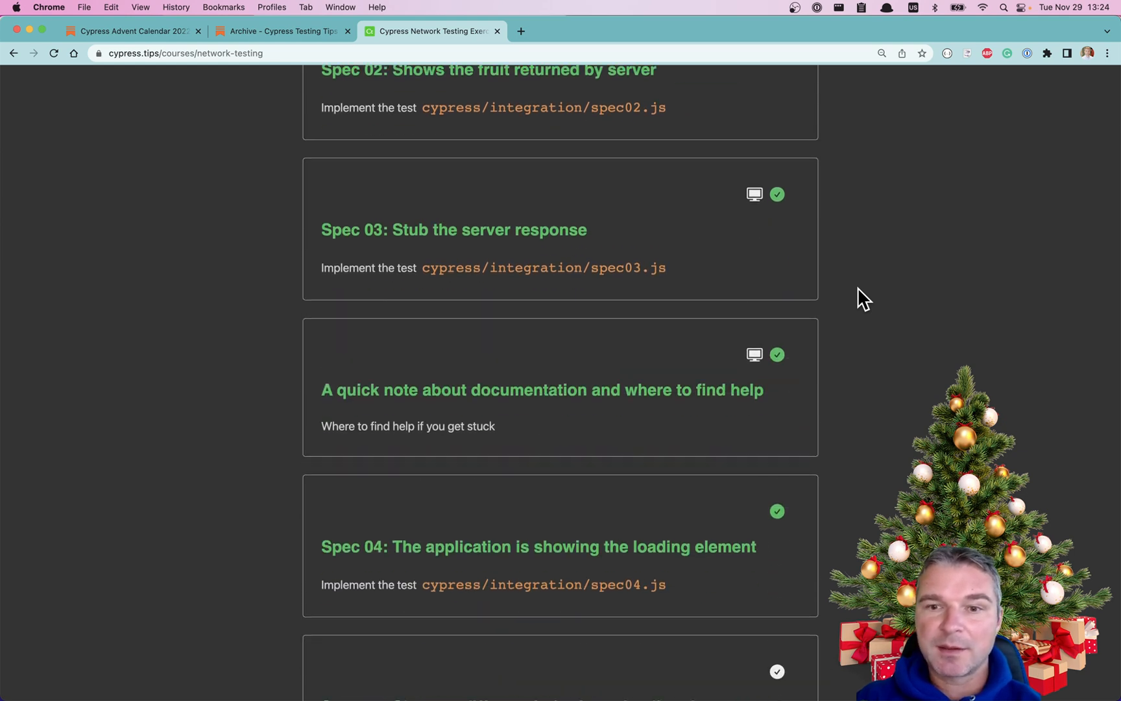
scroll(up, 3)
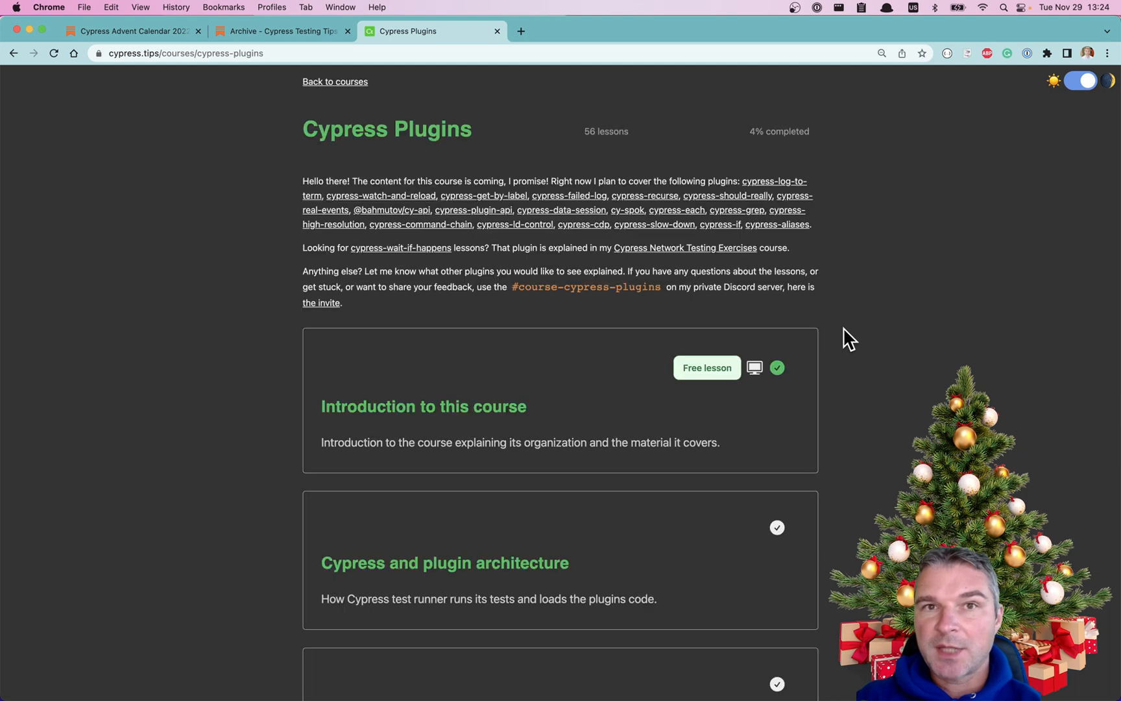
mouse_move(599, 152)
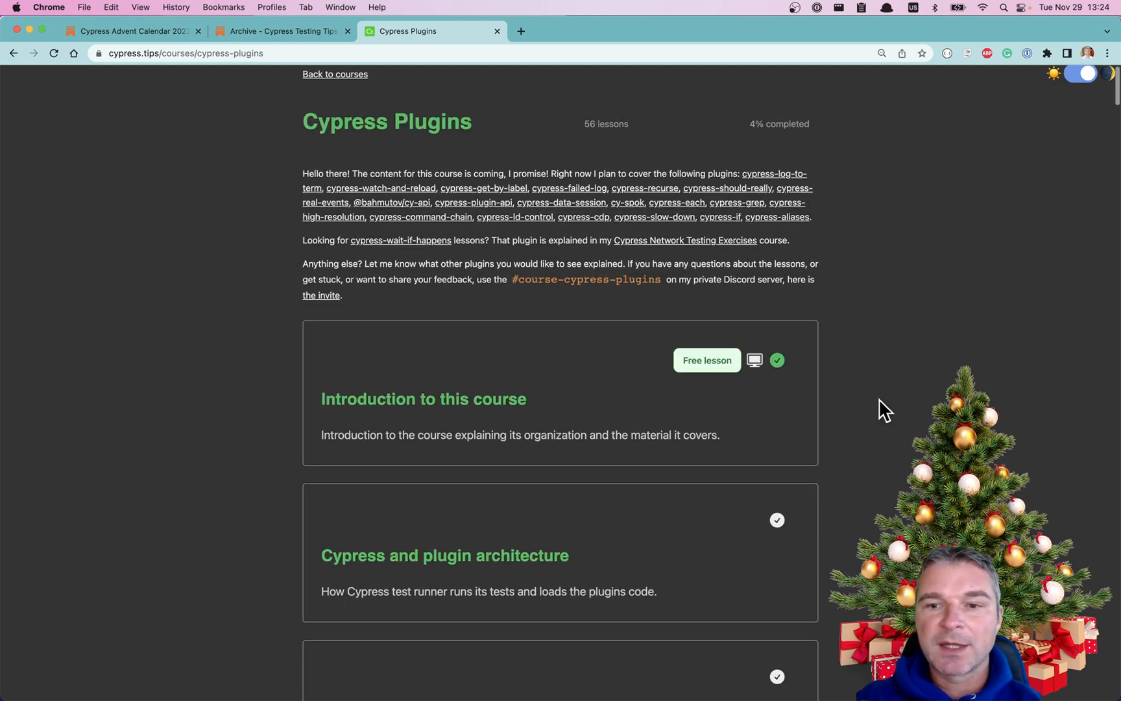
Browse the Cypress Plugins lessons a1 to a4, then return to the advent calendar announcement post
scroll(down, 3)
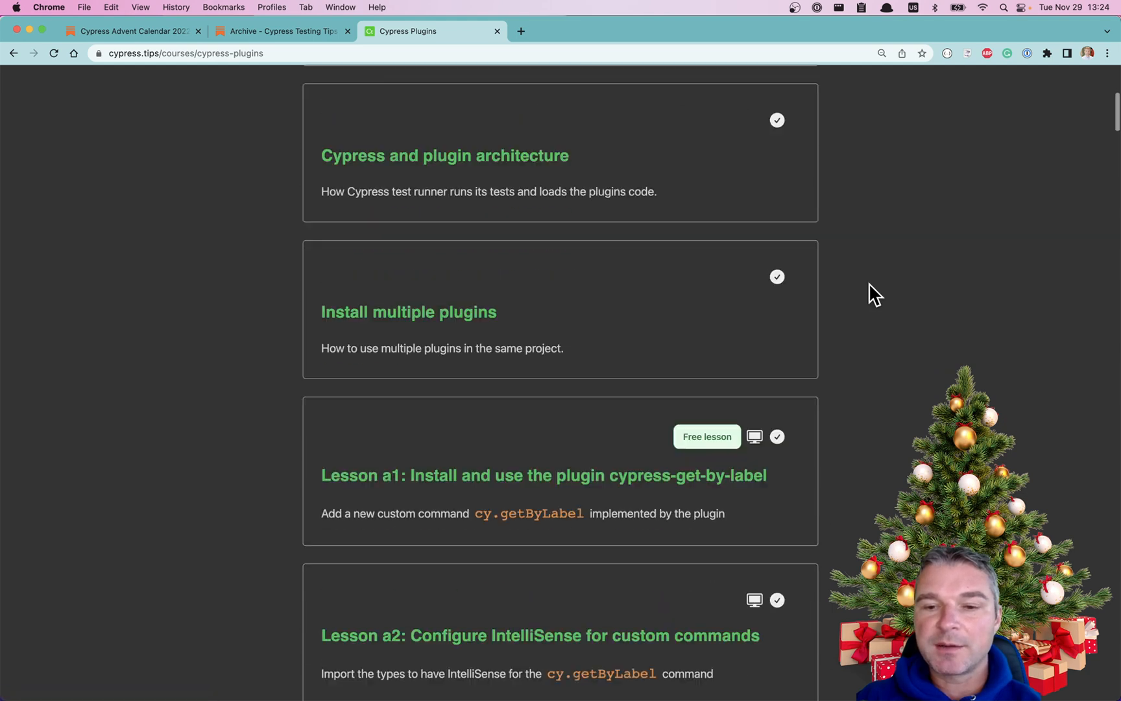
scroll(down, 3)
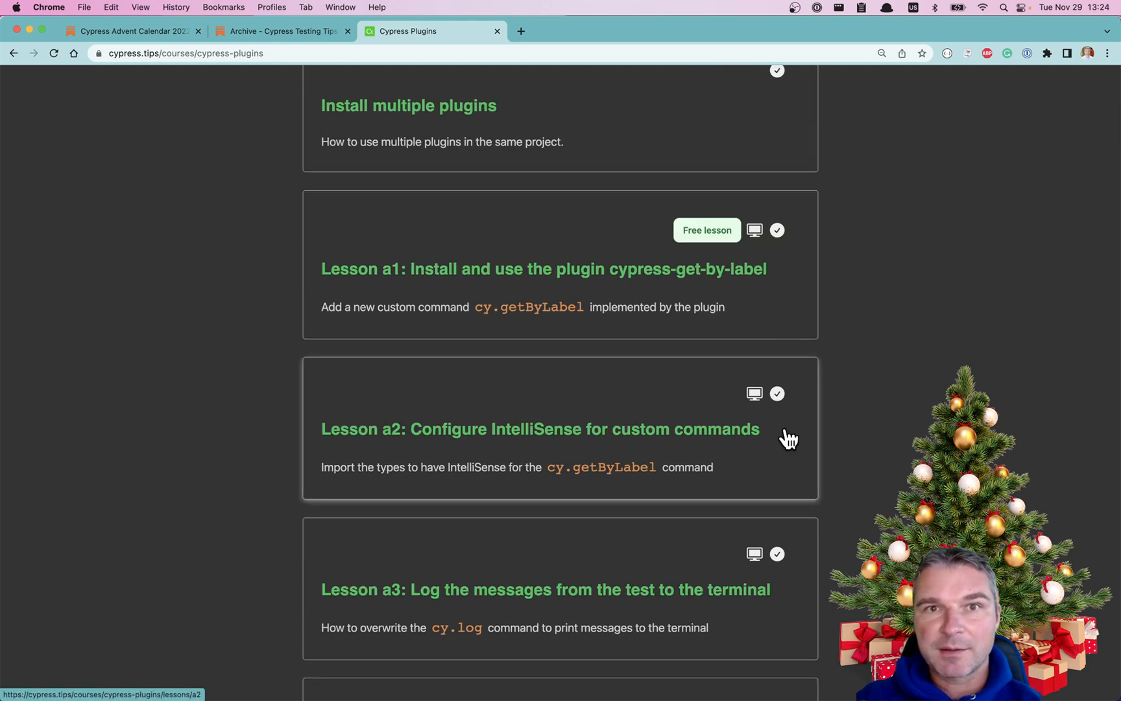
scroll(down, 3)
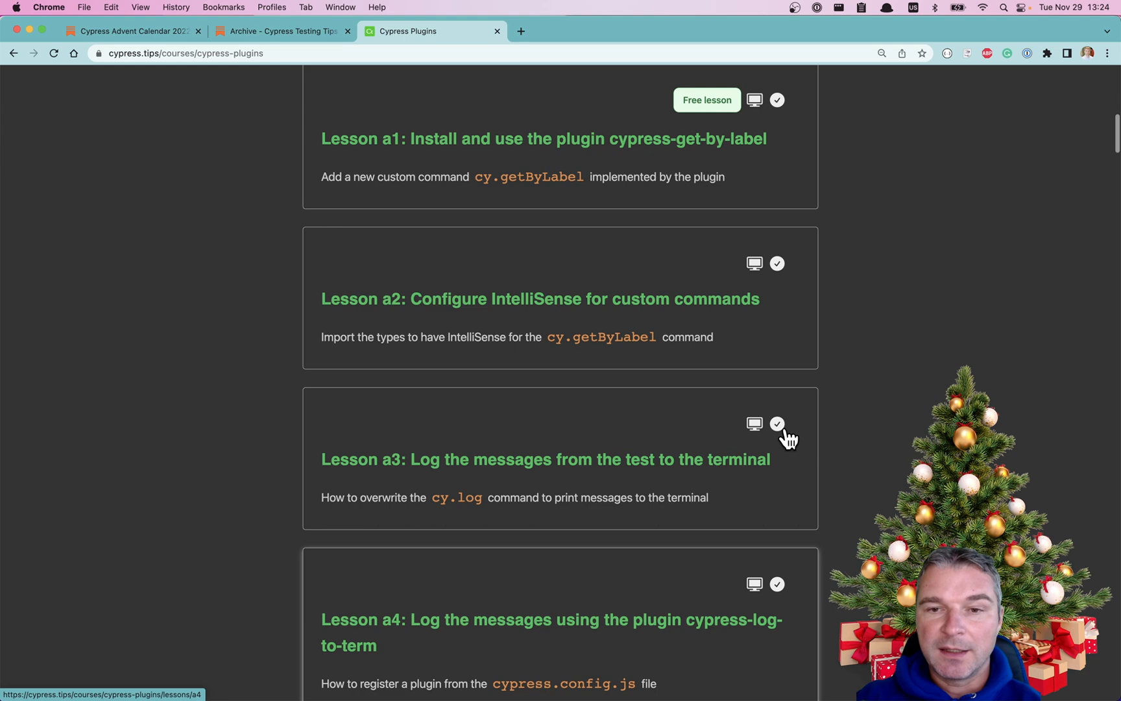
scroll(up, 3)
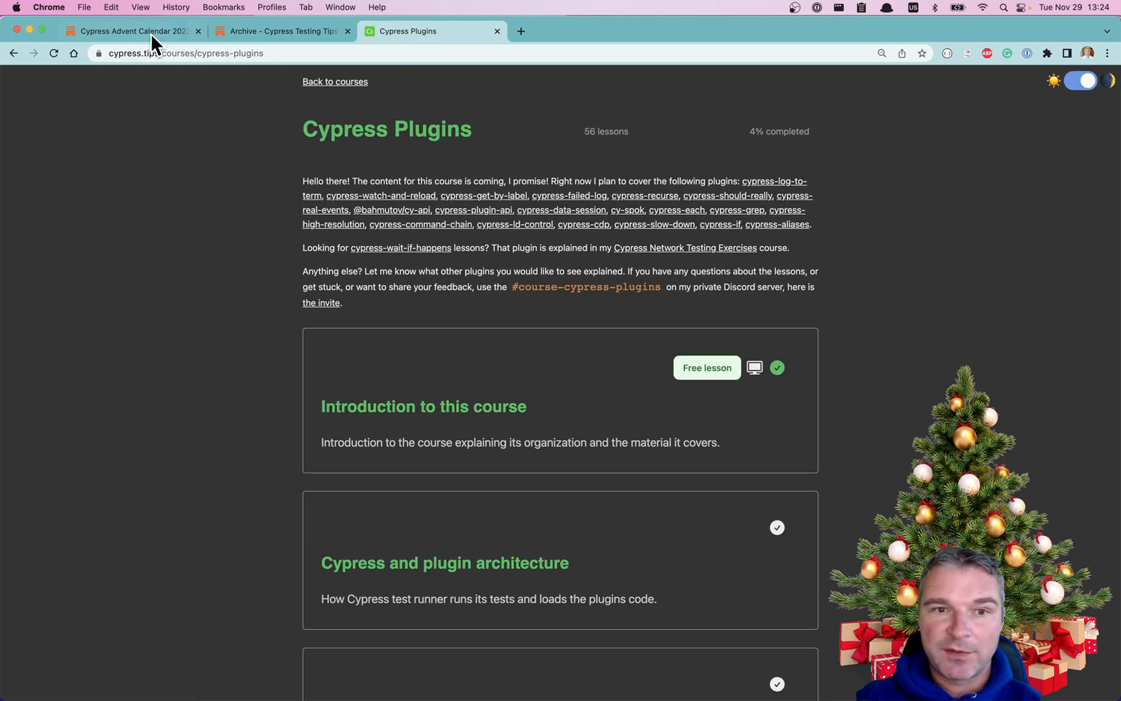
click(129, 31)
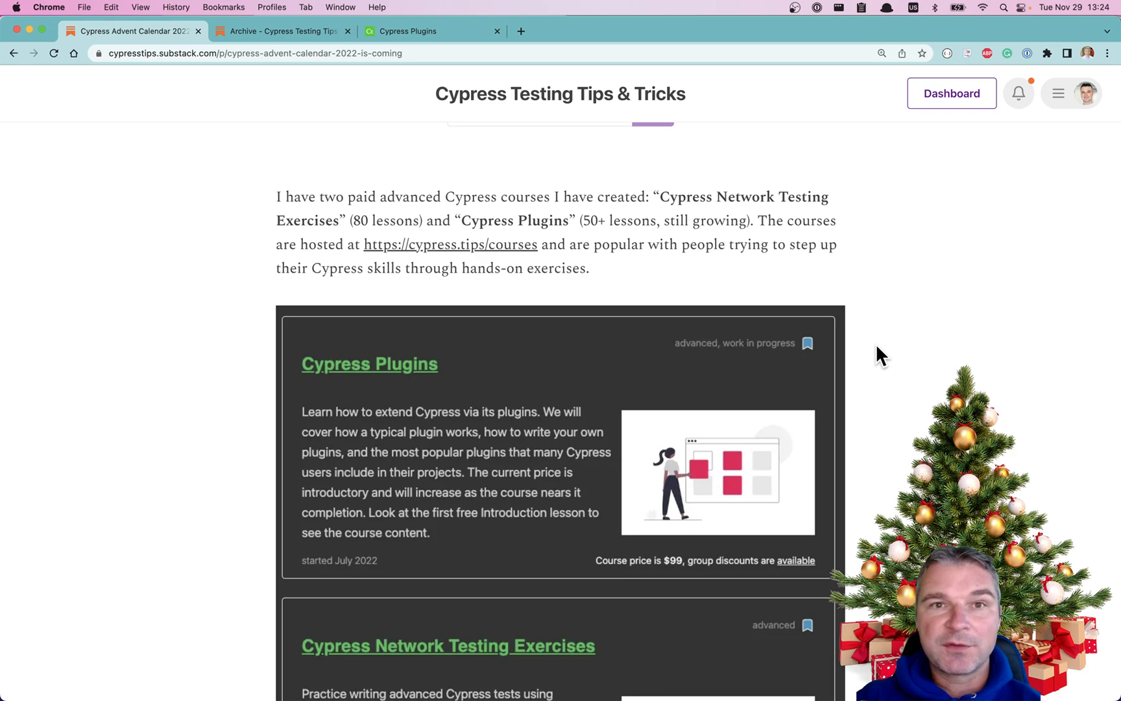
Scroll the announcement post down to the December unlock paragraph and the course-preference poll
scroll(down, 3)
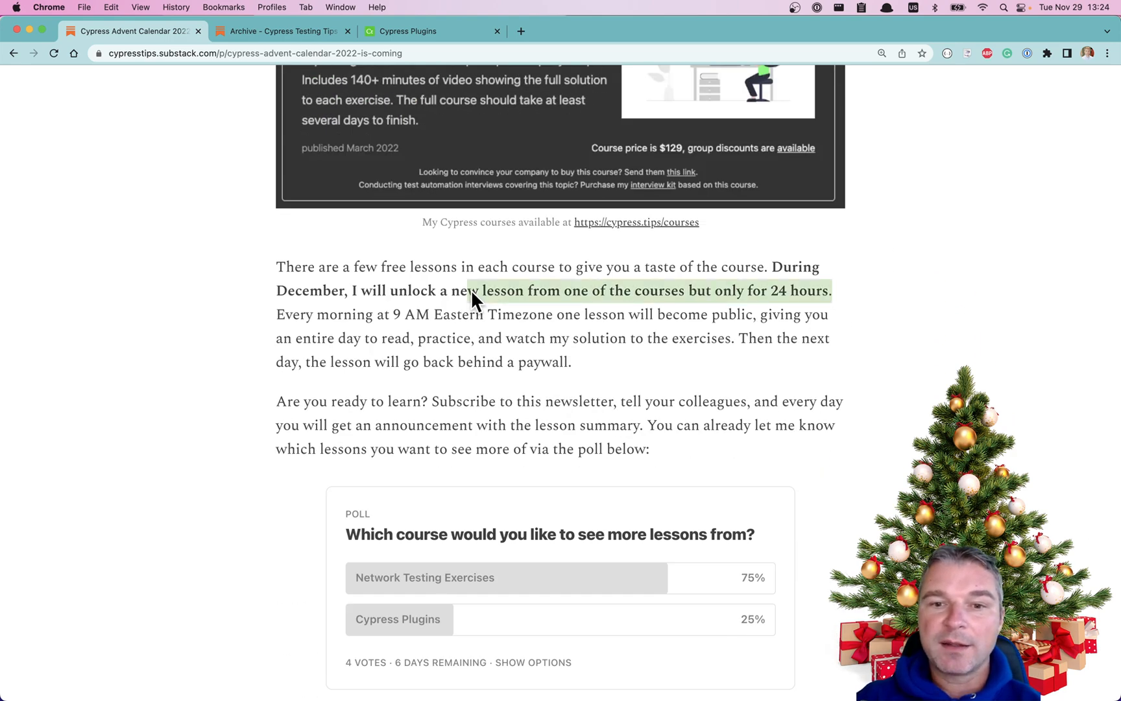
mouse_move(236, 358)
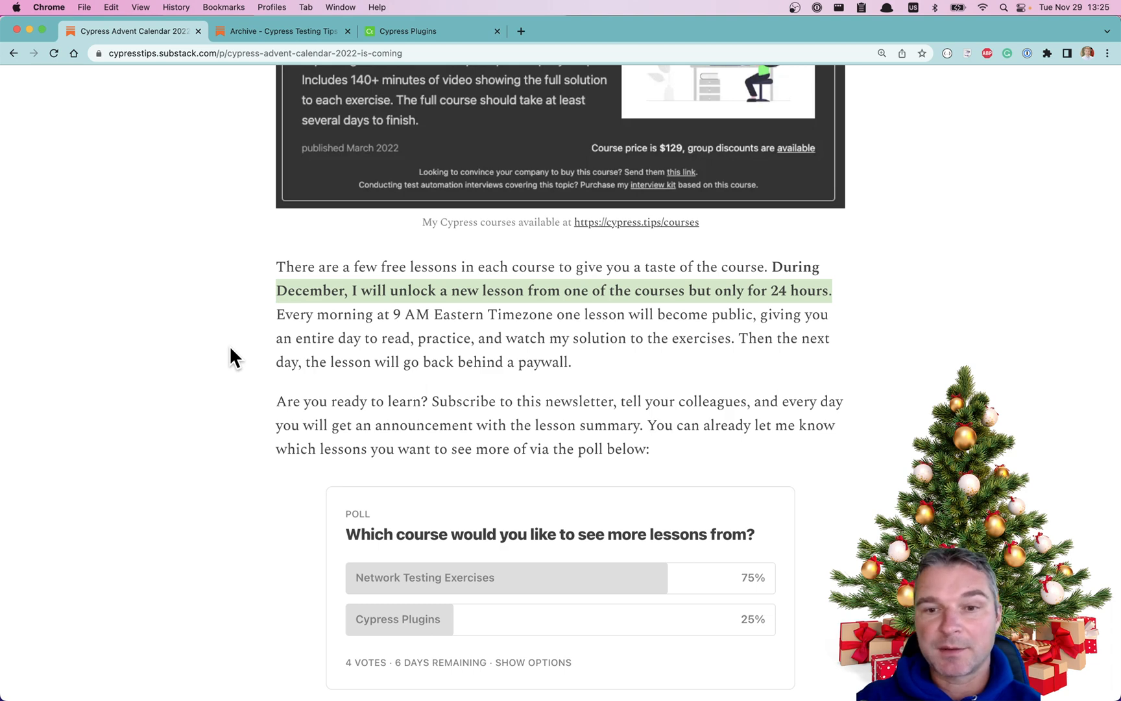
scroll(down, 3)
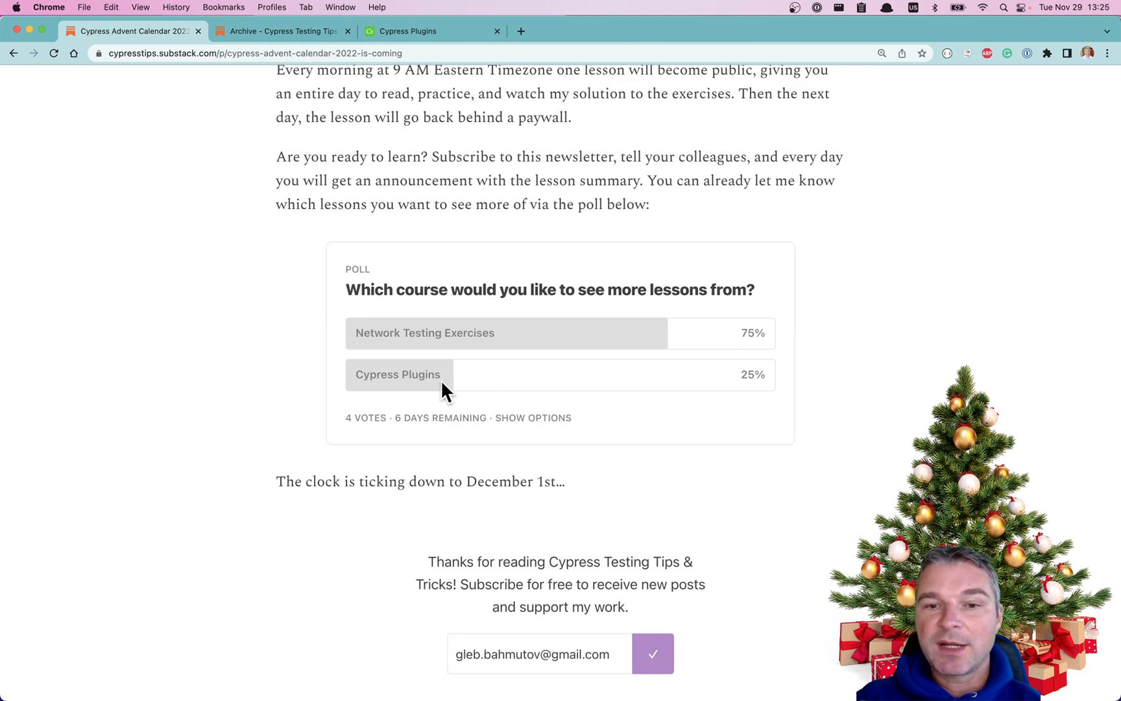
mouse_move(584, 416)
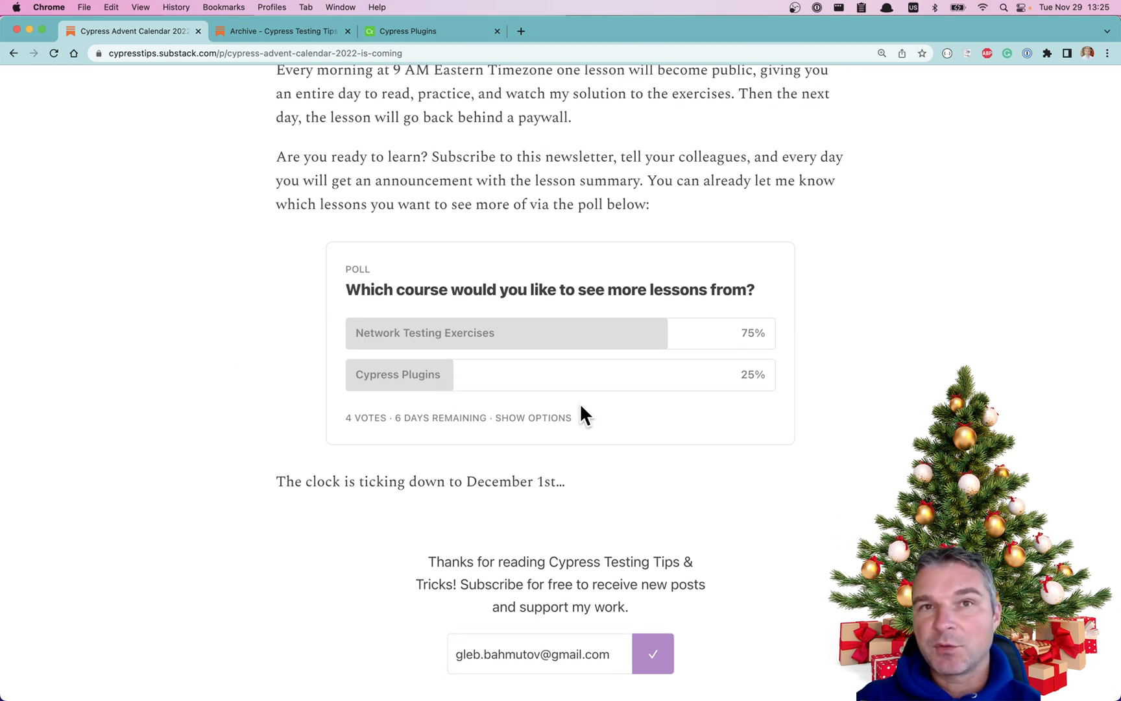